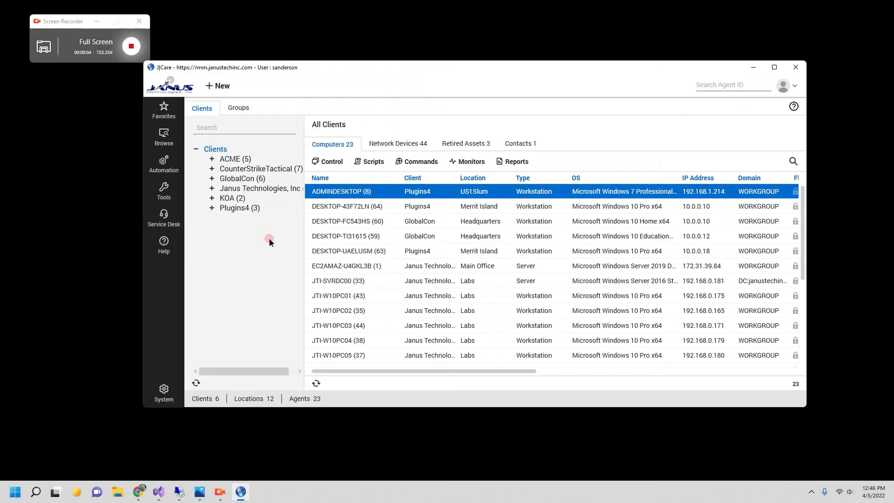
Step: Add ChocolateyForAutomate.dll as a new plugin in Plugin Manager and save its details
click(164, 391)
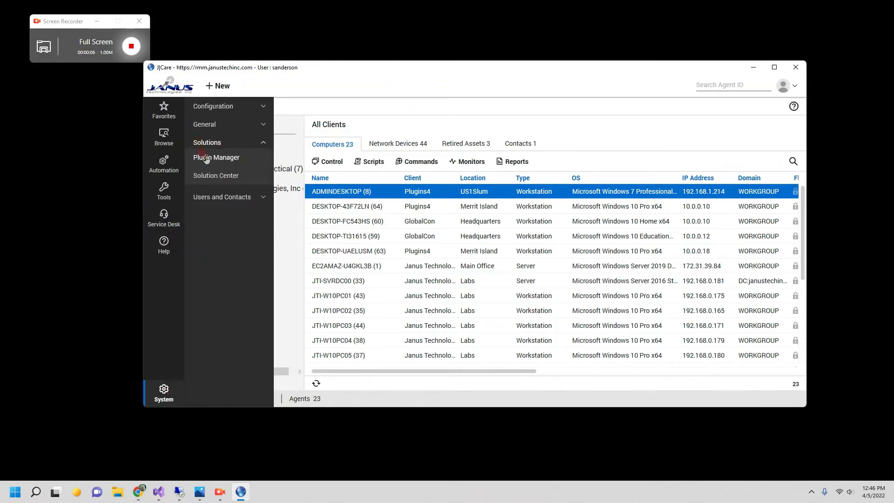
click(216, 157)
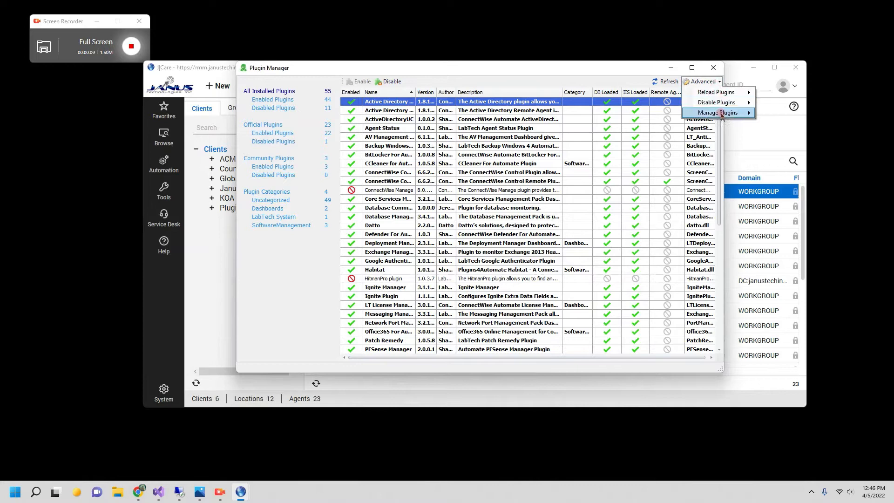
click(717, 113)
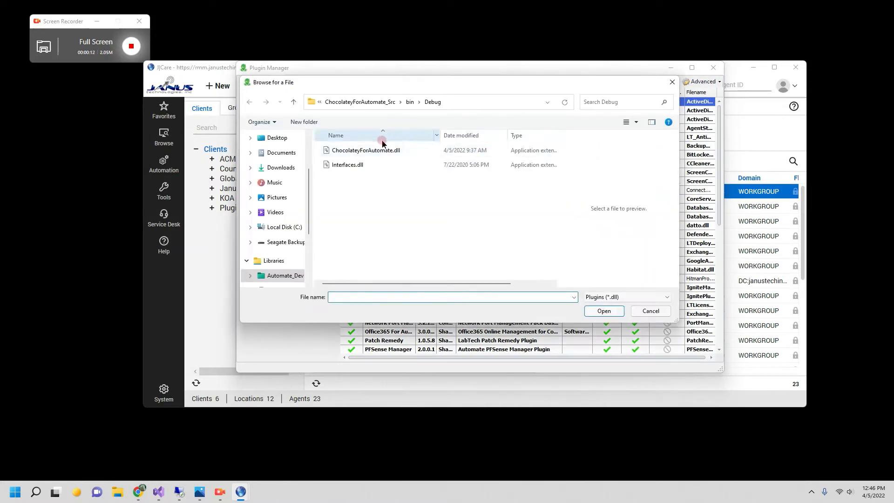
click(604, 312)
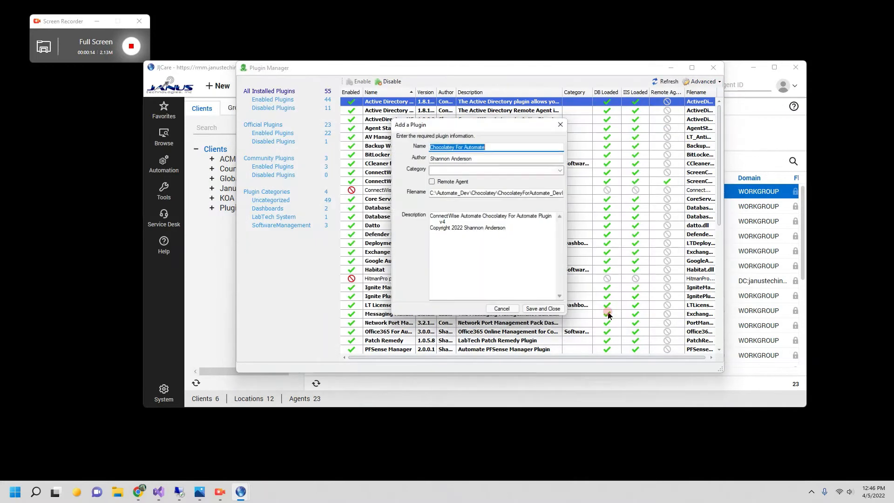
click(502, 308)
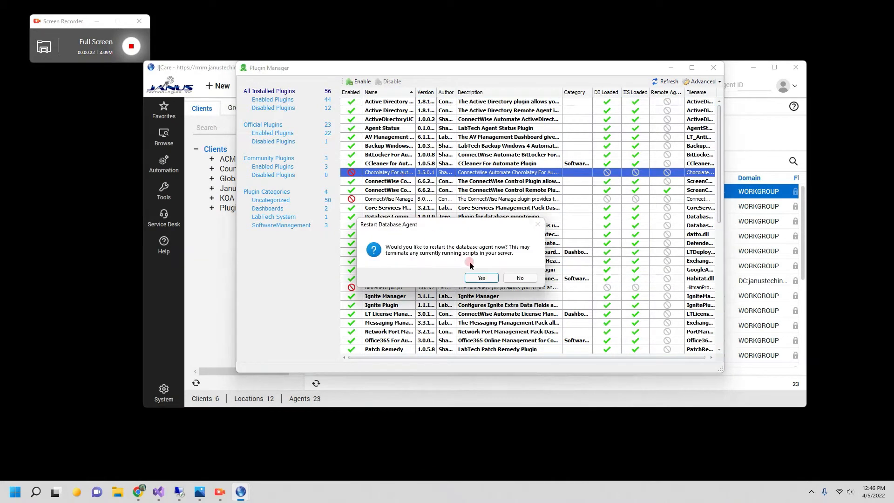
Step: Reload all plugins and confirm restarting the database agent
click(482, 277)
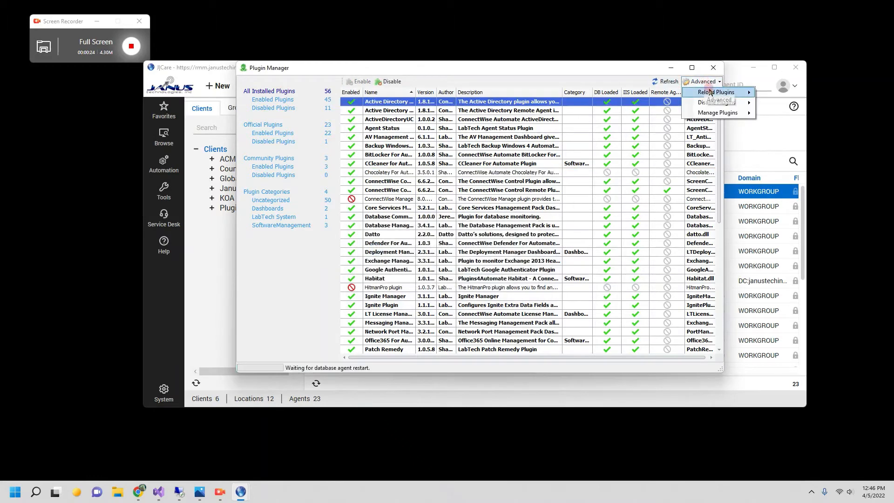
click(714, 91)
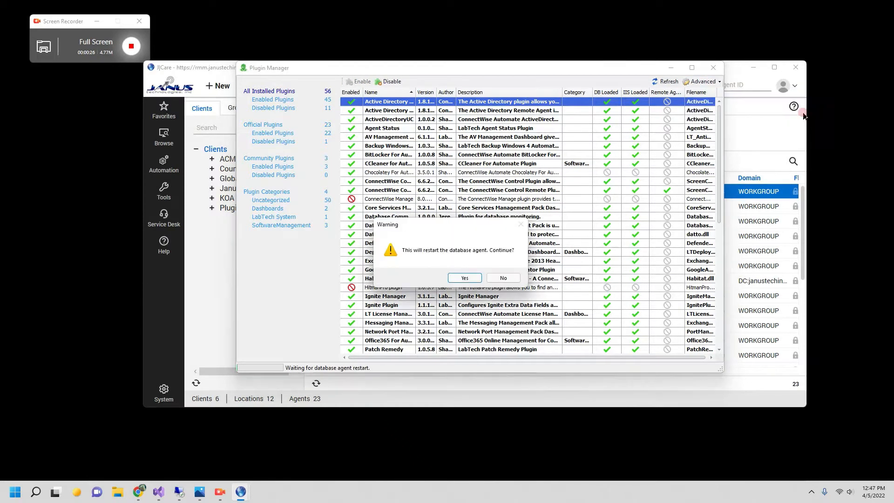
click(464, 277)
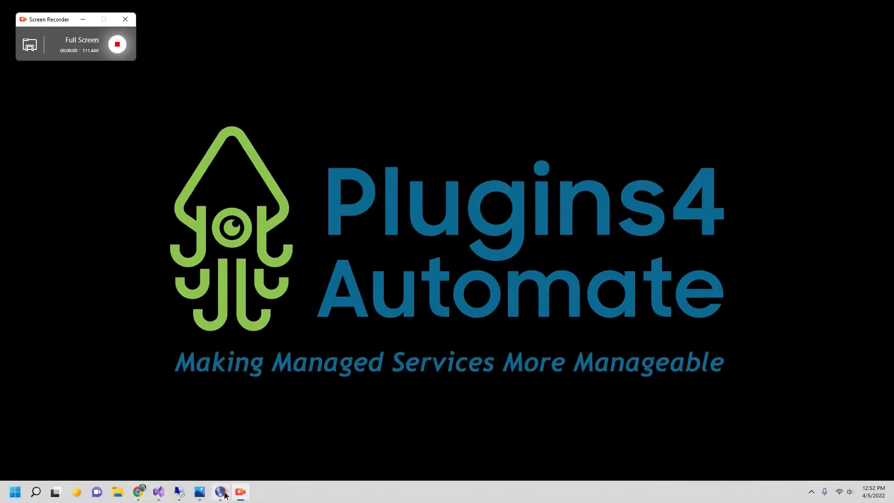
Step: Launch Chocolatey For Automate from Tools and execute Disable Application for 7zip.install across all clients
click(220, 492)
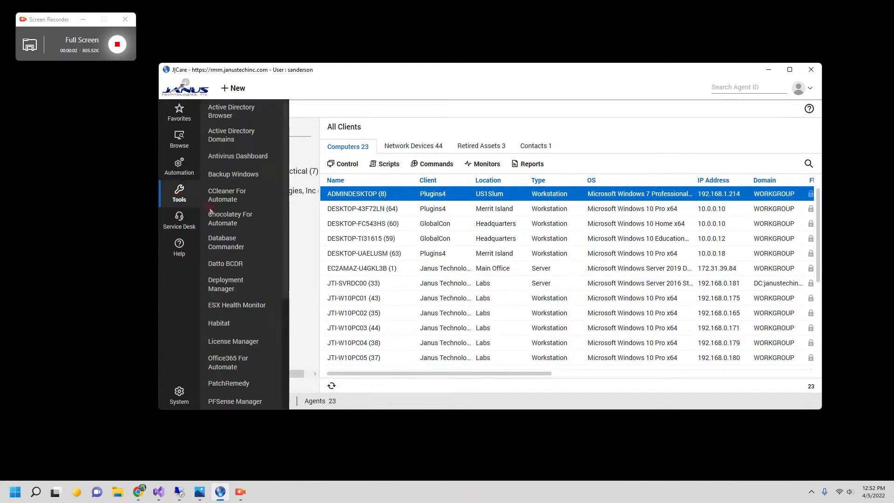
click(229, 218)
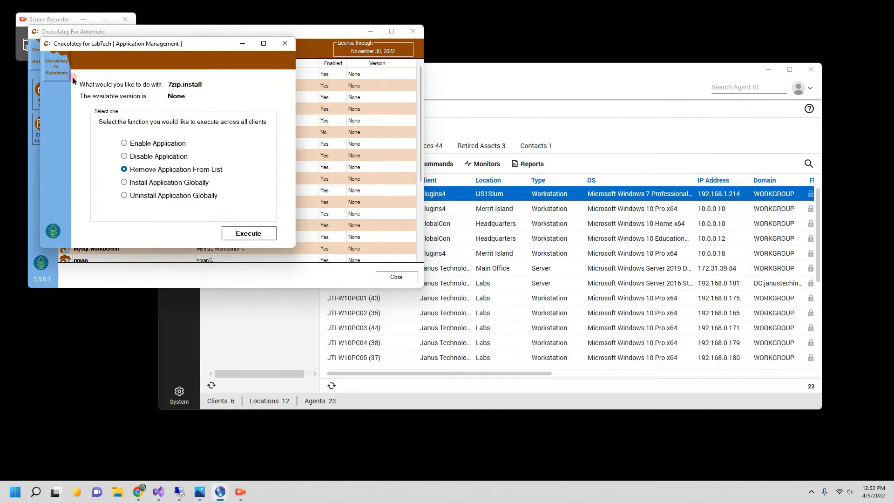
click(124, 157)
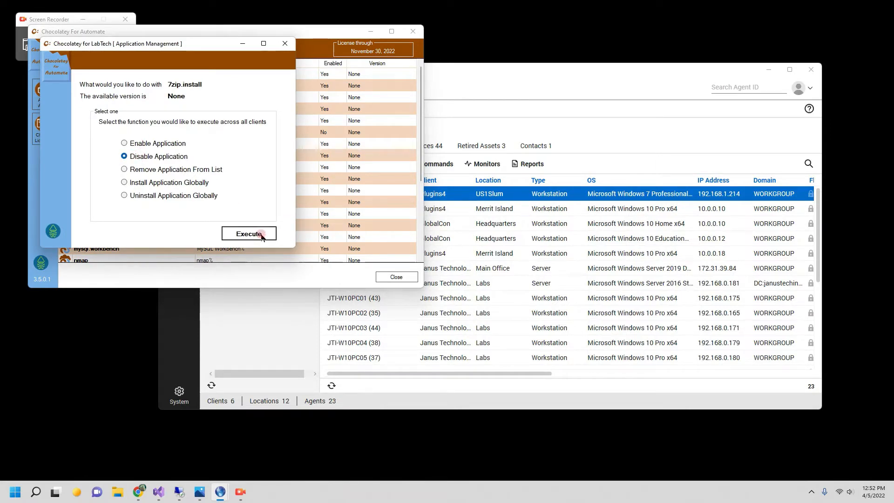
click(249, 234)
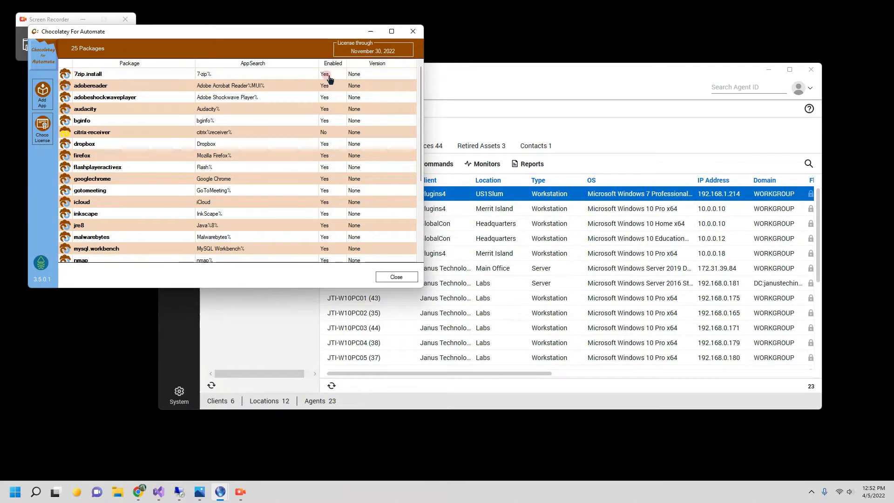
click(42, 93)
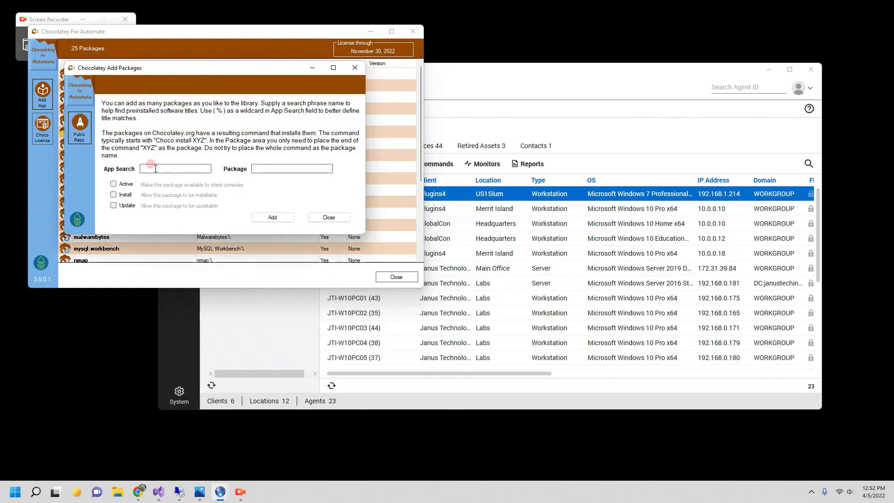
text(mygoogle%)
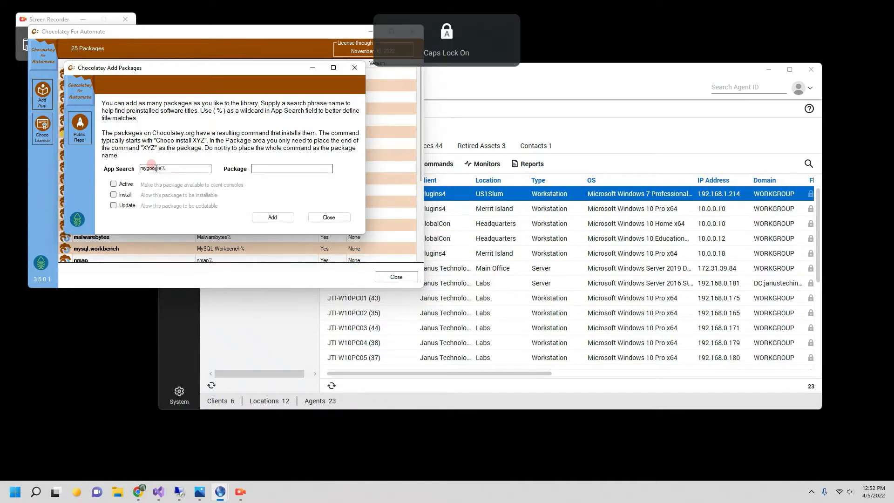
text(G)
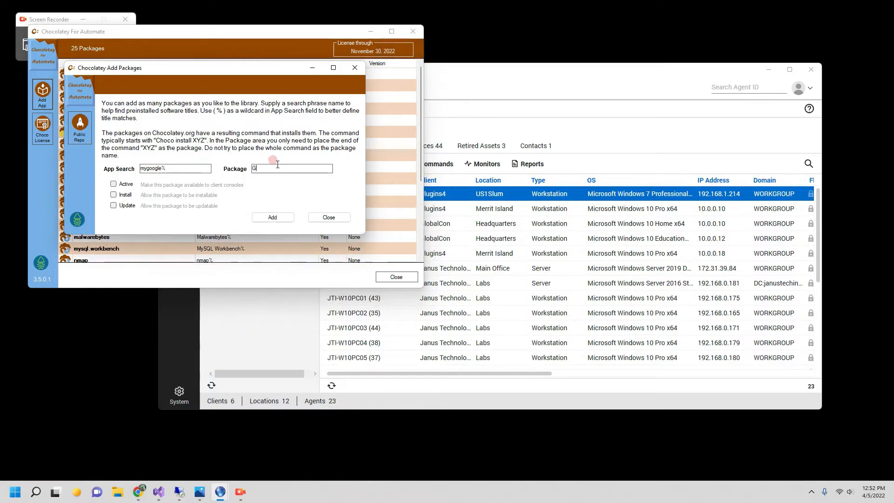
text(OOGLECHROME)
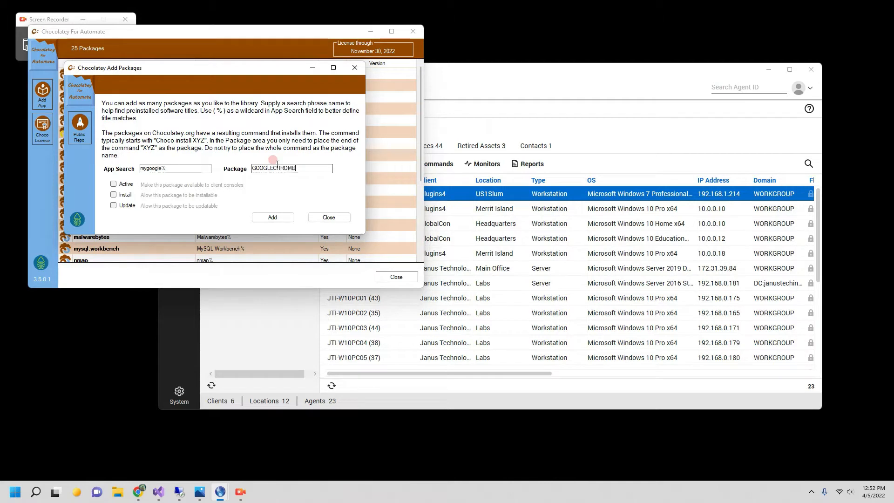
click(114, 184)
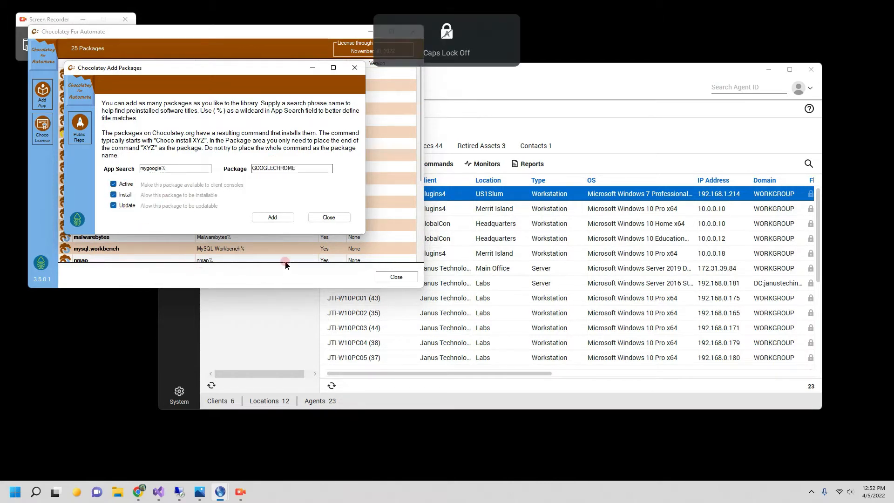
click(272, 218)
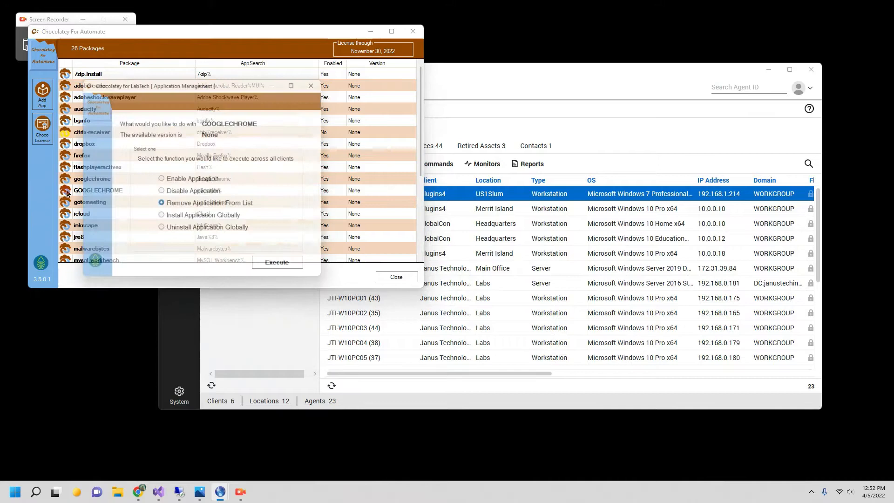
click(285, 270)
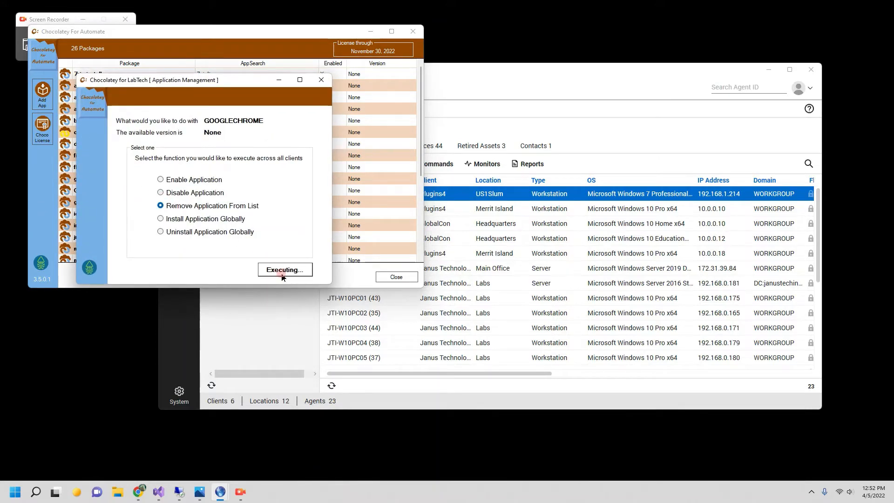
click(285, 271)
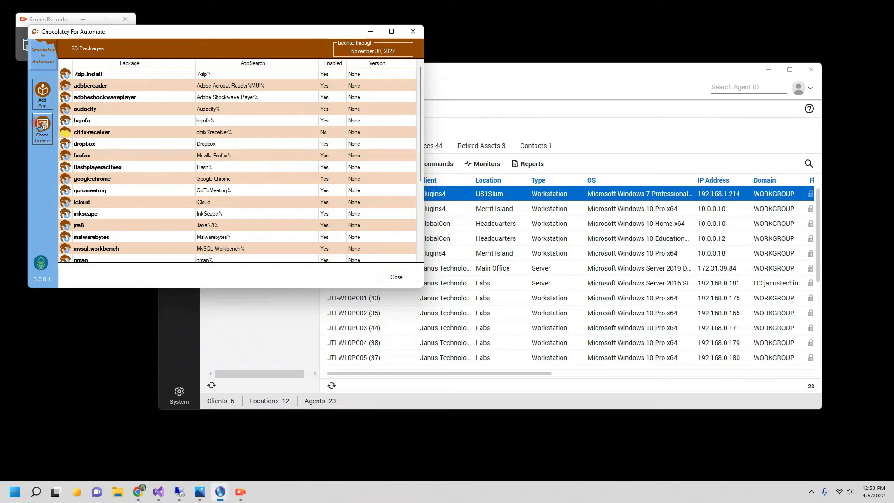
Step: Submit the Chocolatey MSP Edition license XML via Choco License and close the plugin window
click(42, 128)
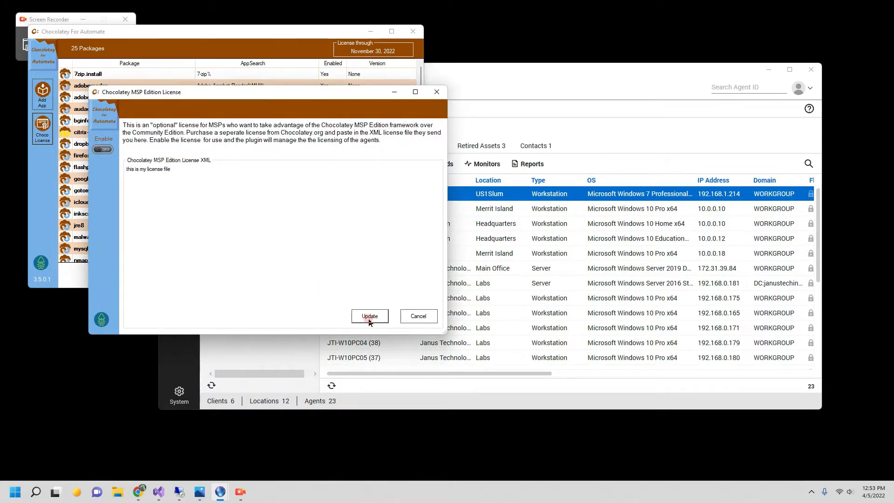
click(370, 317)
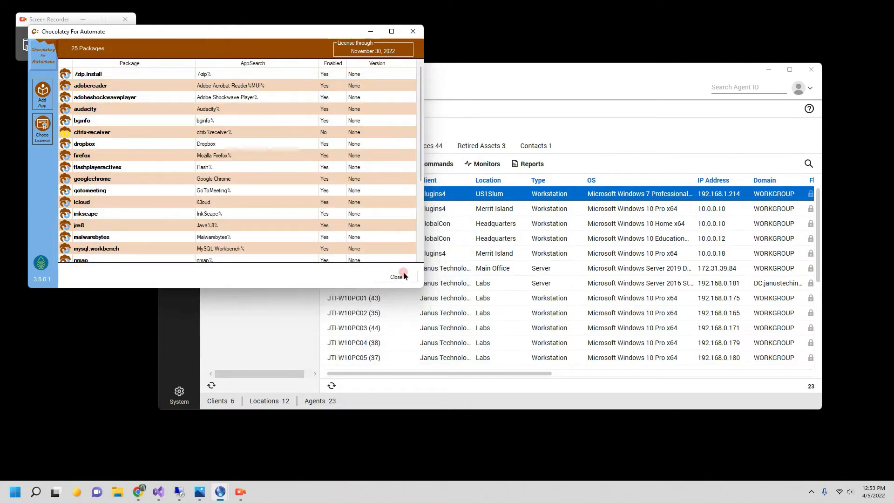
click(397, 274)
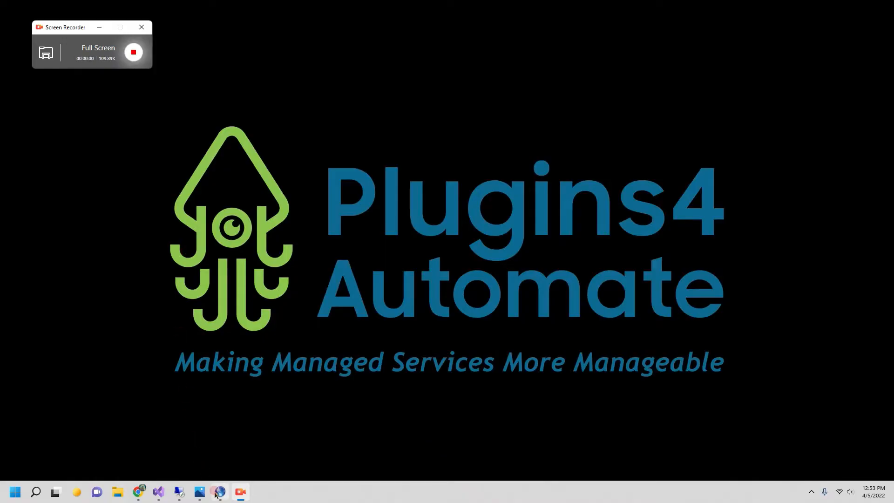
Step: Tick Enable Workstations on the Plugins4 client's Chocolatey for Automate tab
click(220, 492)
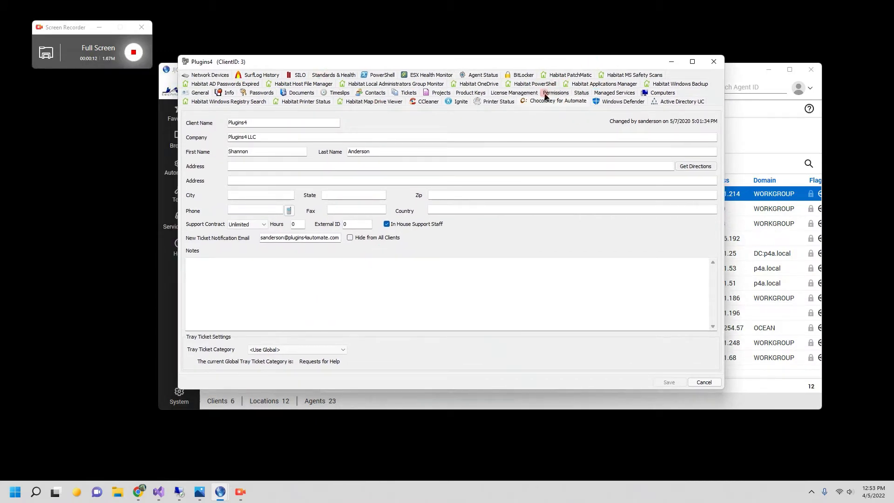
click(558, 101)
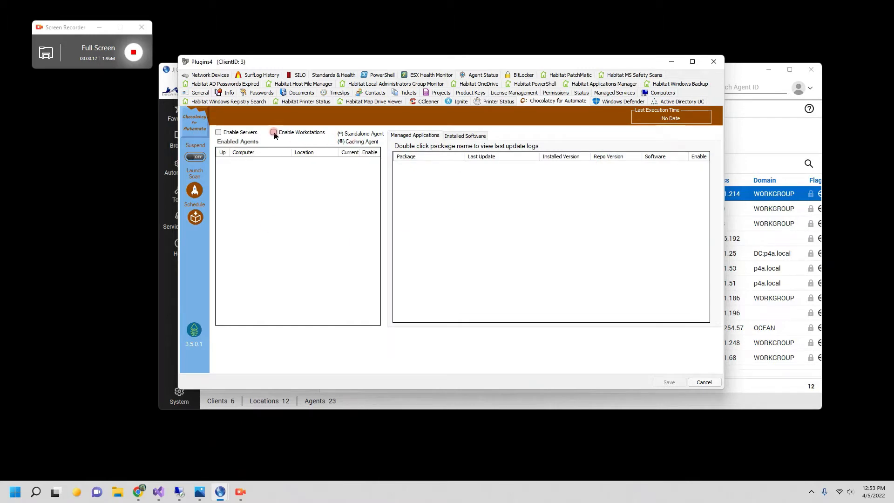
click(274, 132)
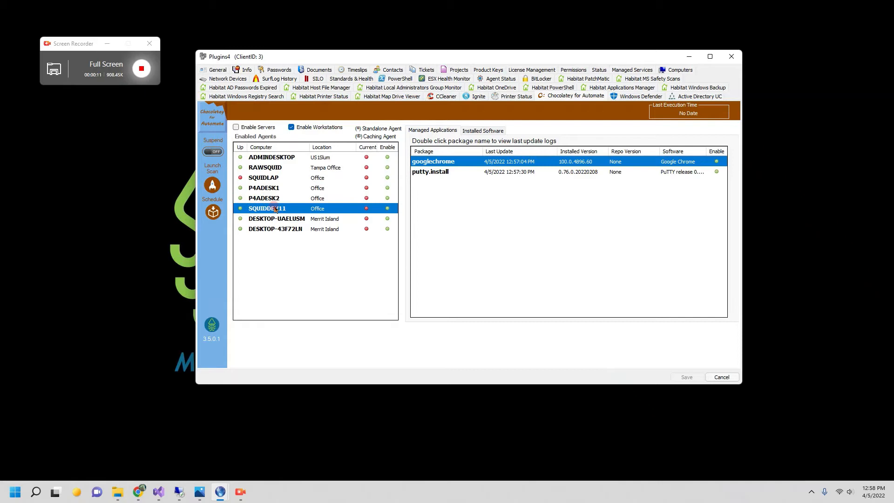
Step: Set SQUIDDEV11 as standalone agent and check the Office location's drive share path
right_click(276, 209)
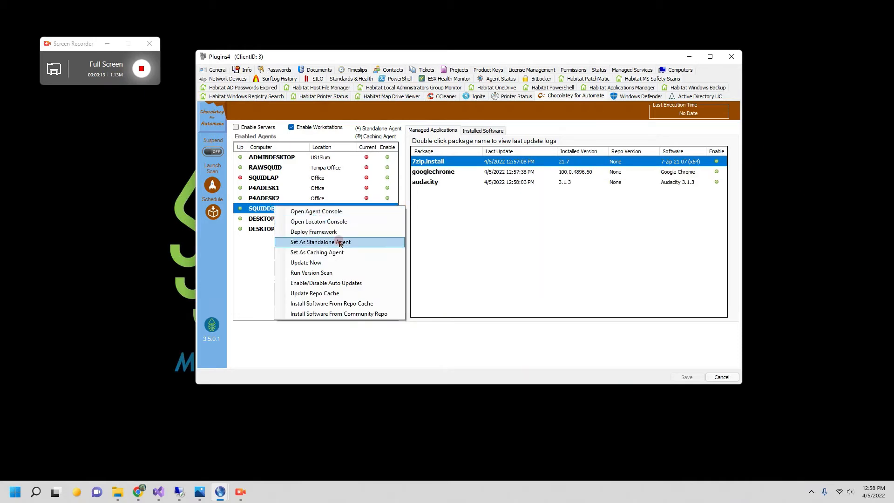
click(321, 242)
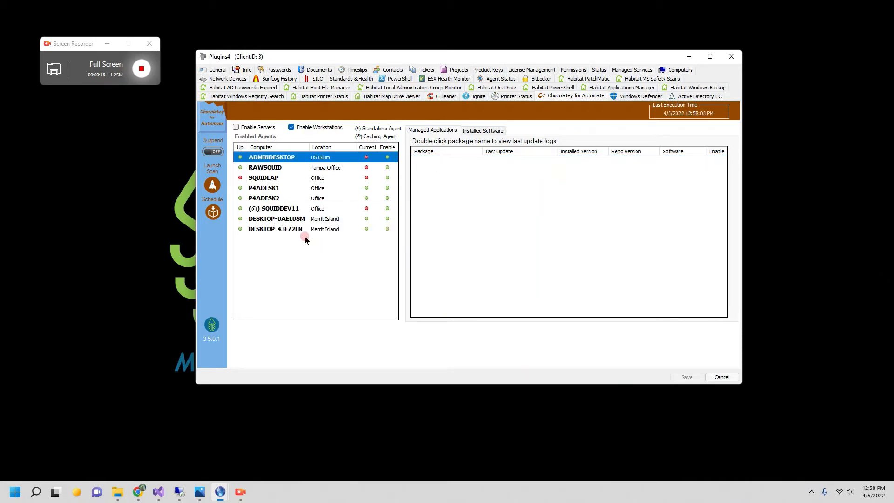
click(278, 209)
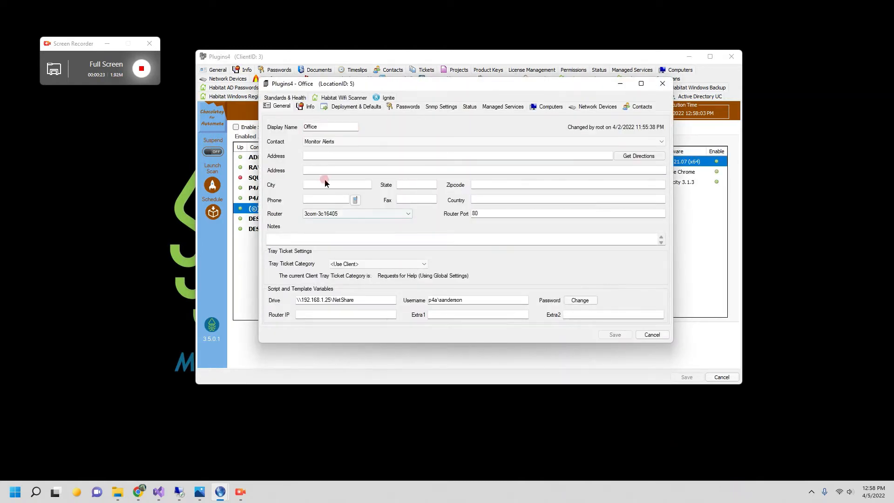
mouse_move(281, 283)
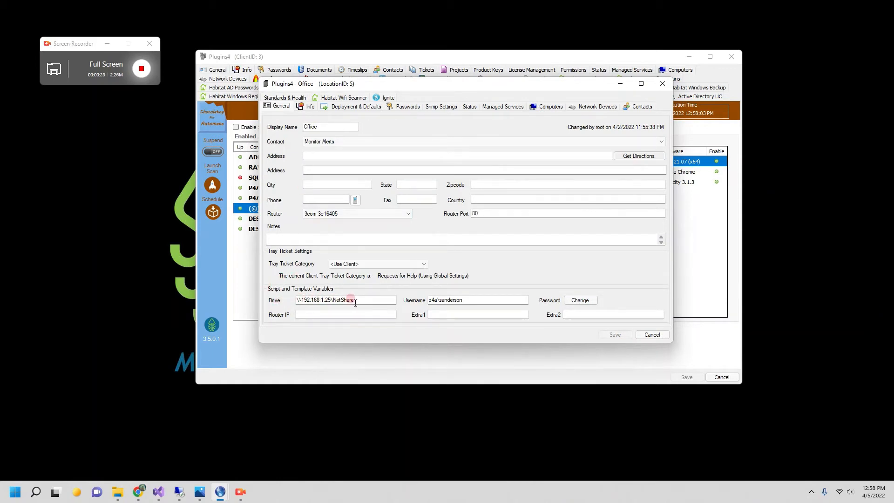
double_click(456, 300)
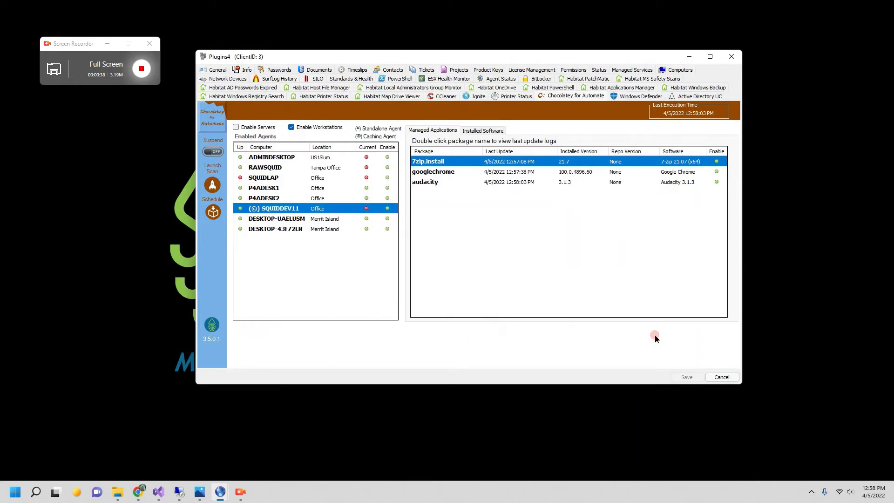
mouse_move(317, 181)
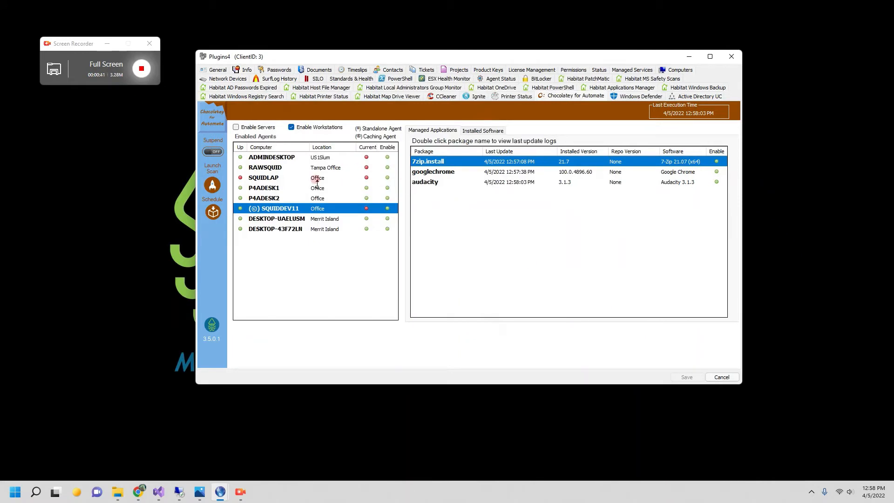
Step: Set DESKTOP-43F72LN as standalone agent and review the Merrit Island location details
right_click(276, 230)
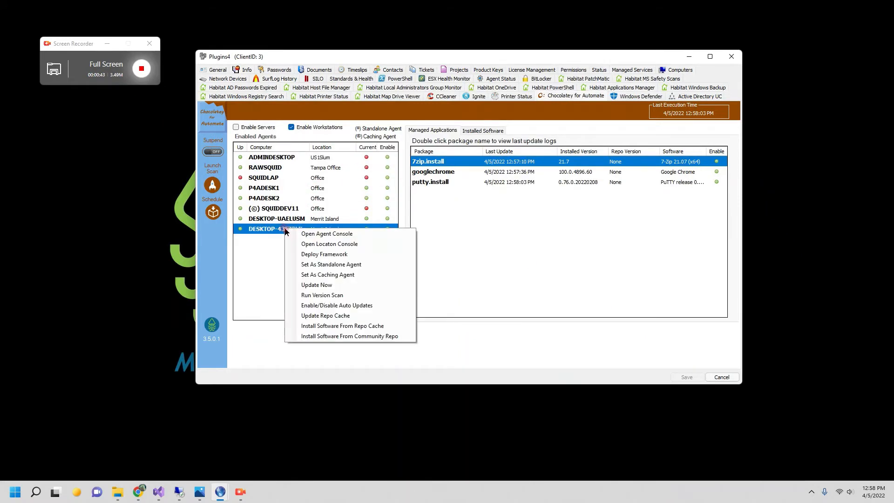
click(326, 272)
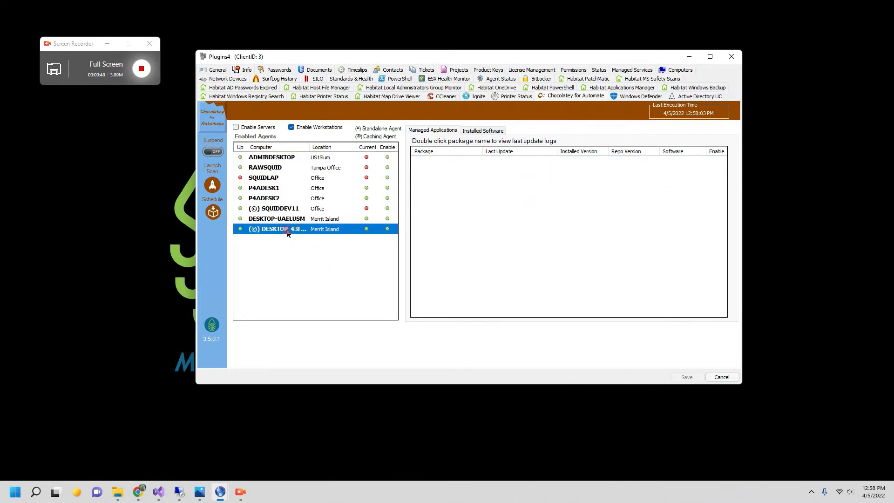
double_click(287, 230)
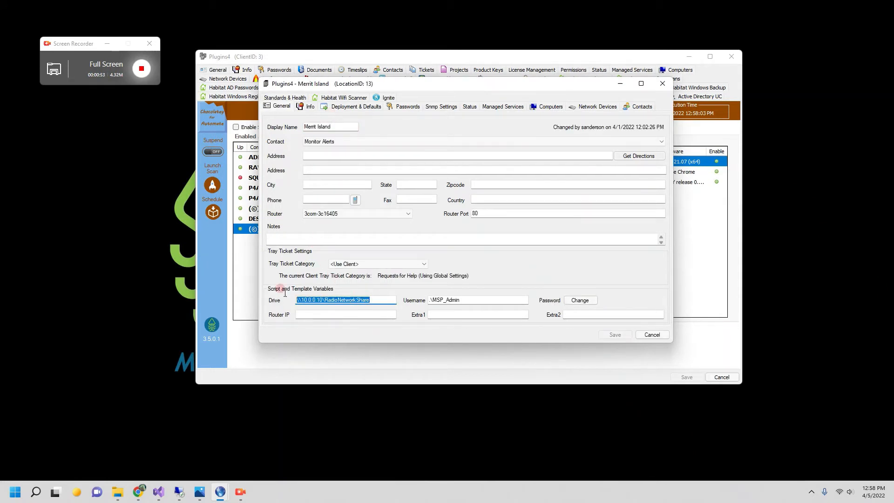
click(478, 300)
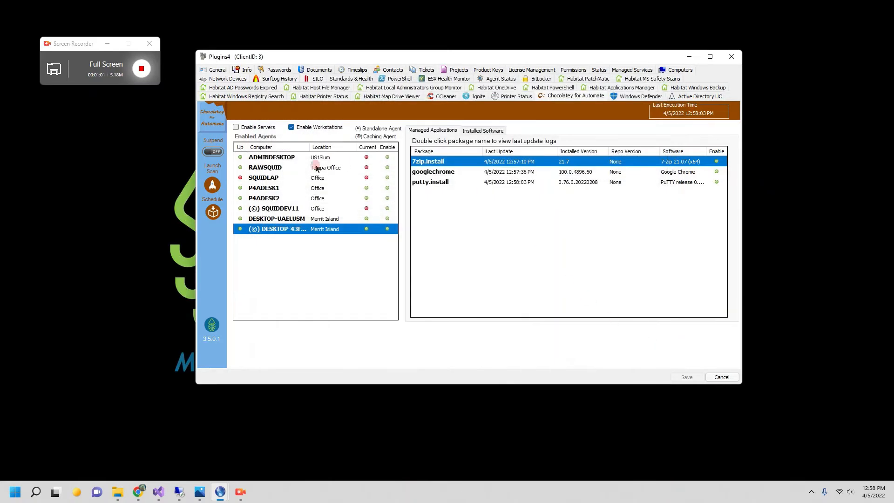
Step: Set RAWSQUID as a caching agent
right_click(265, 168)
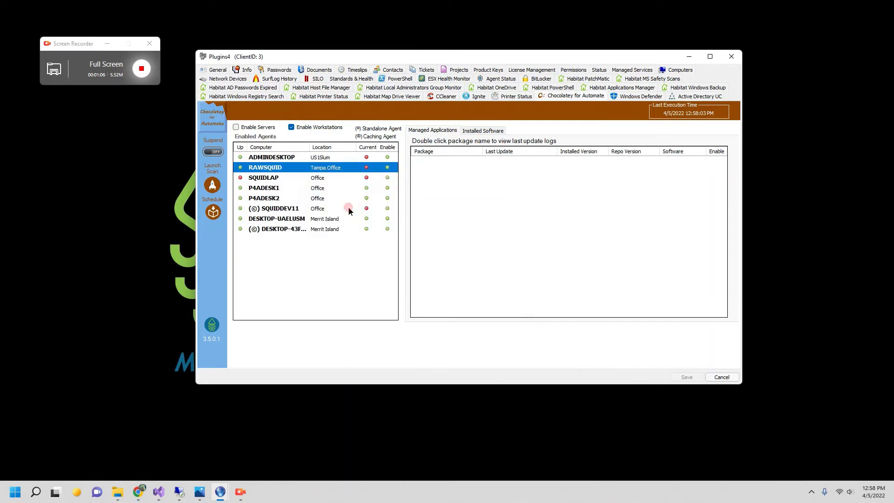
click(280, 157)
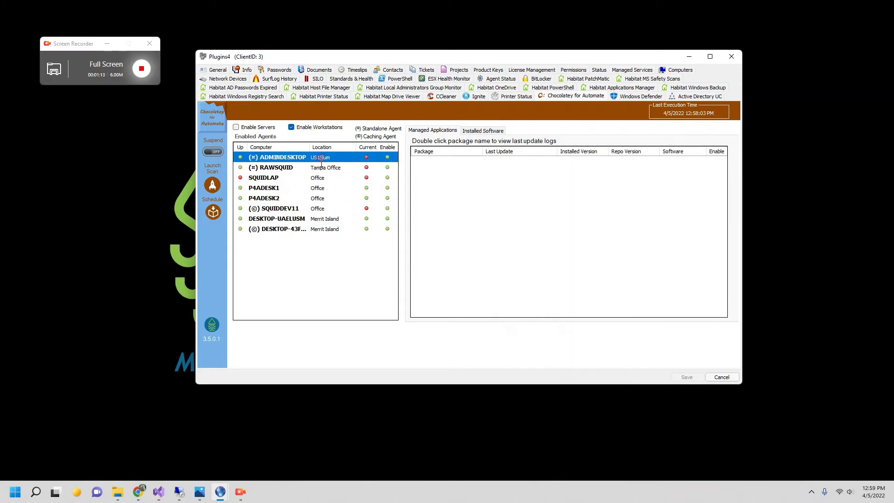
mouse_move(318, 229)
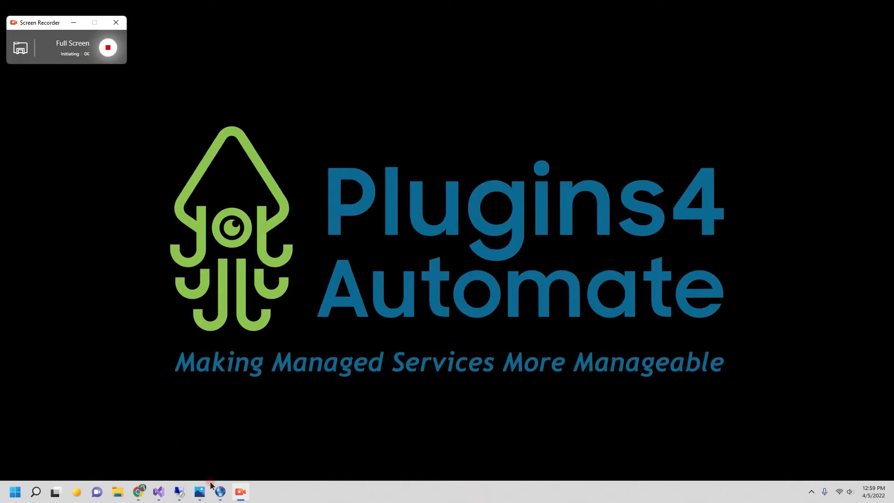
Step: Set the Chocolatey update schedule to weekly every Saturday and close the Update Scheduler
click(198, 492)
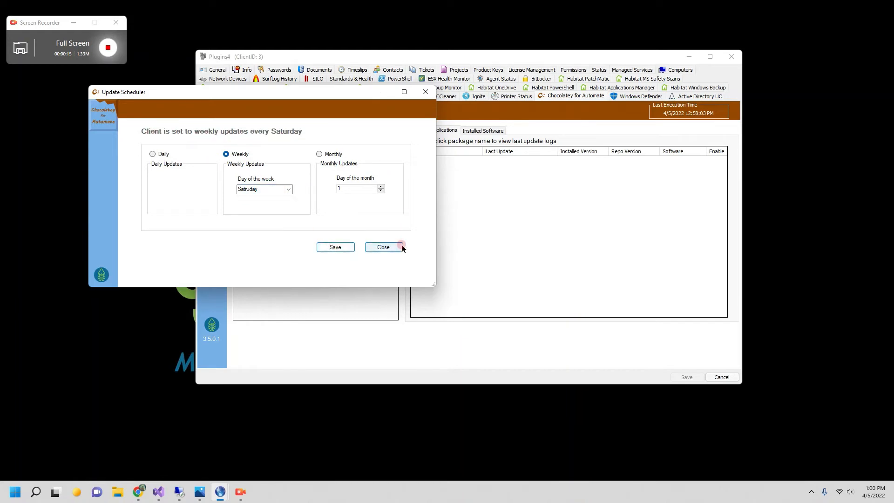
click(384, 248)
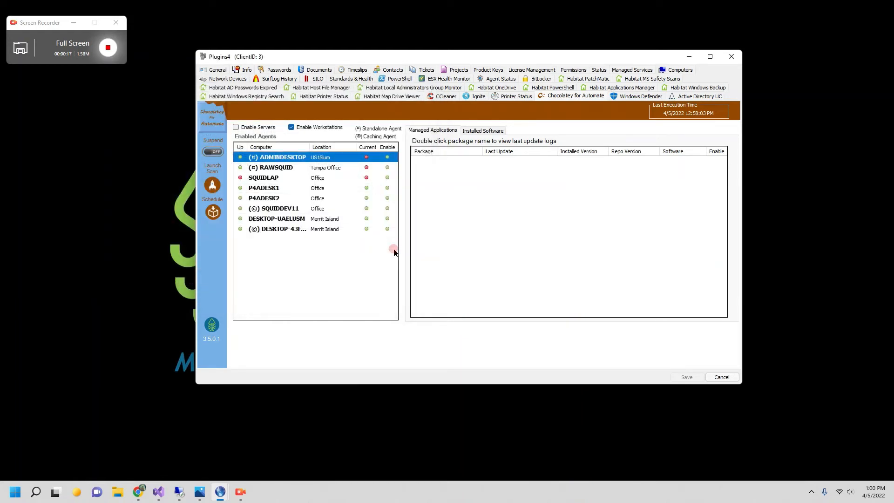
mouse_move(255, 233)
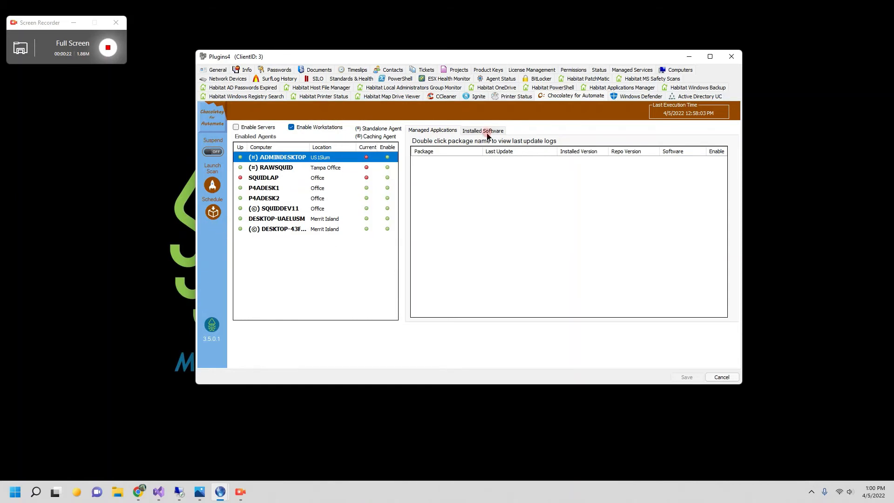
Step: From DESKTOP-43F72LN's installed software, start adding 7-Zip to the approved applications
click(278, 229)
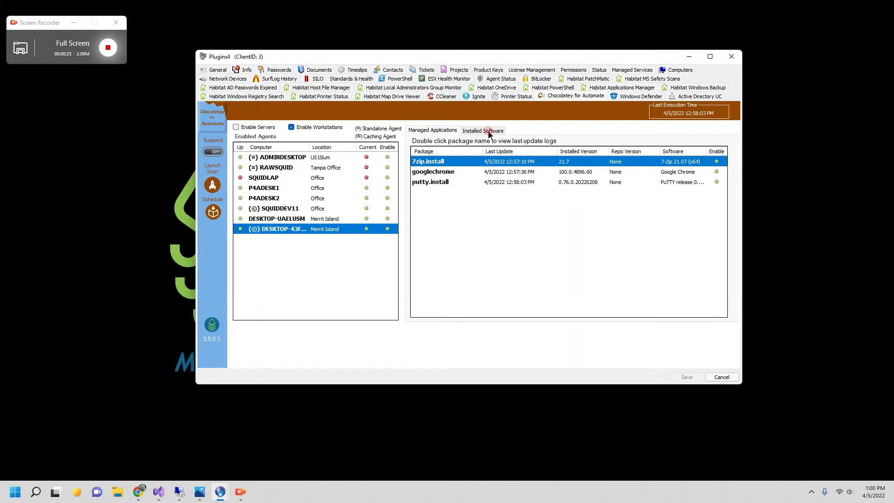
click(483, 130)
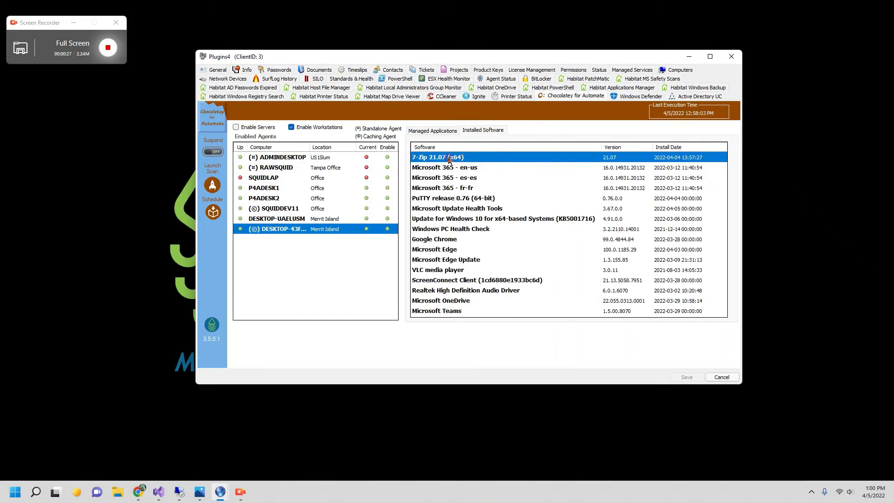
right_click(445, 156)
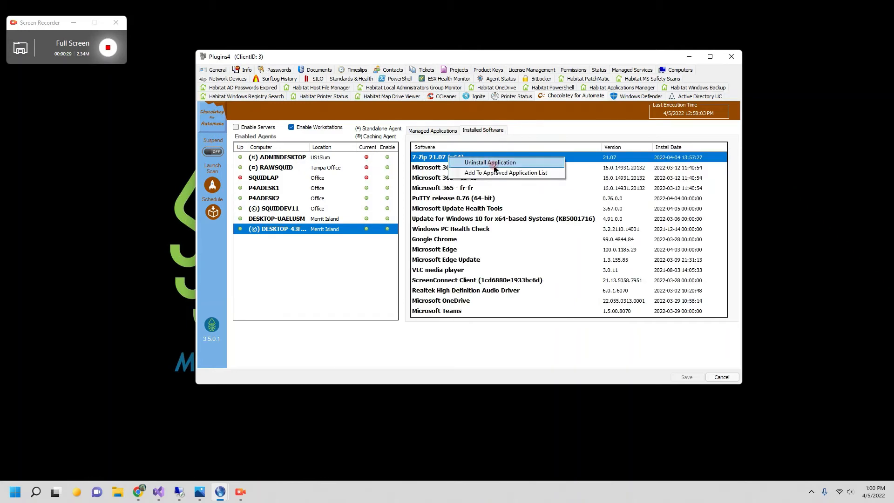
click(504, 172)
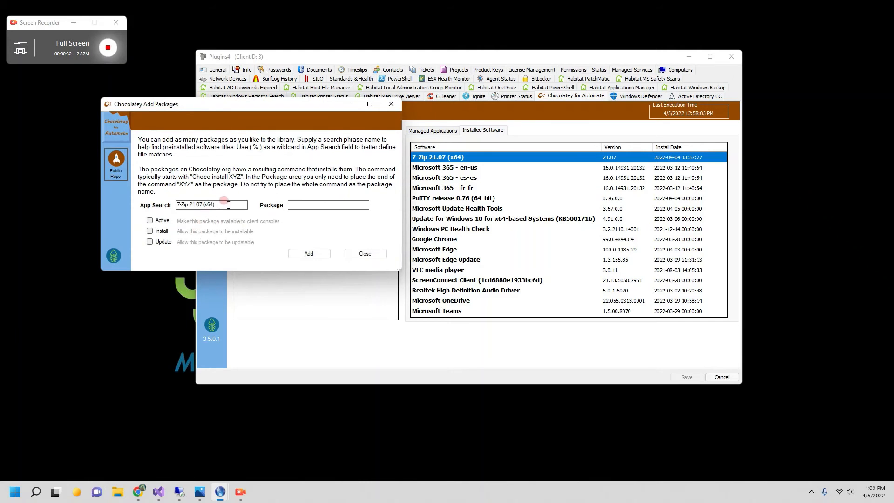
Step: Search '7zip' and add the 7zip.install package to the library, acknowledging the confirmation
text(%)
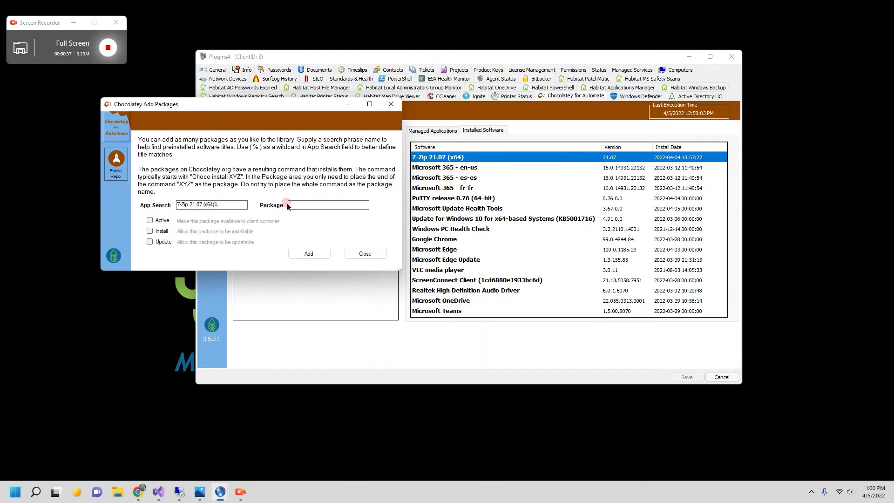
text(7zip.install)
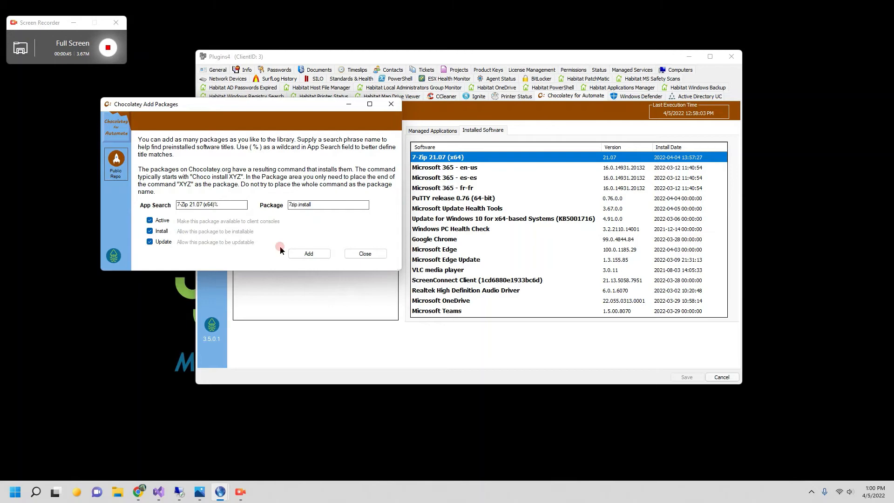
click(308, 254)
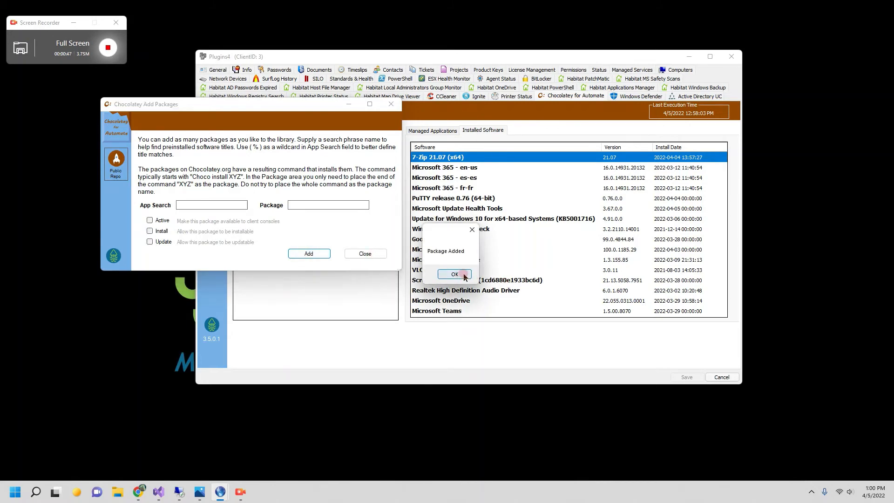
click(454, 274)
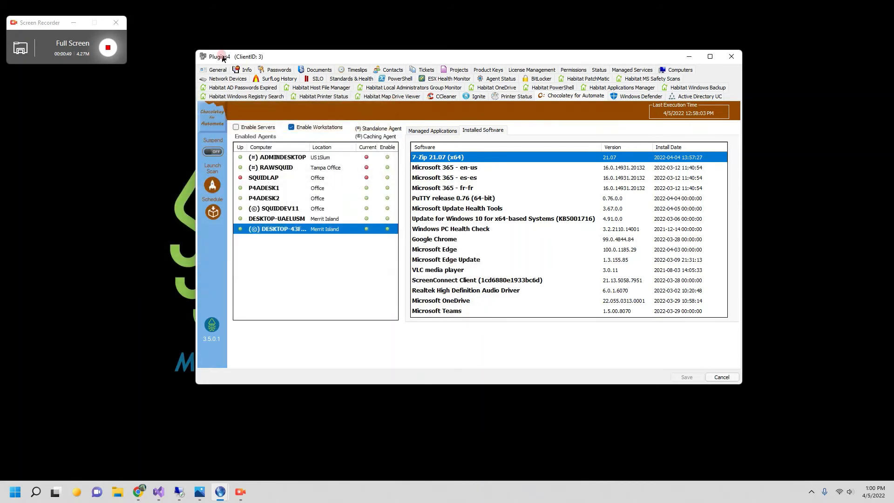
click(433, 130)
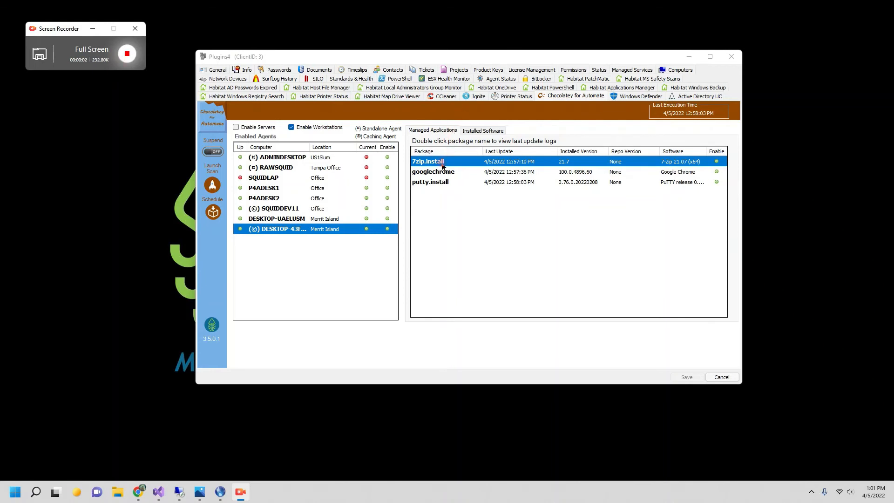
Step: Disable auto-updates for 7zip.install in DESKTOP-43F72LN's managed applications
click(276, 218)
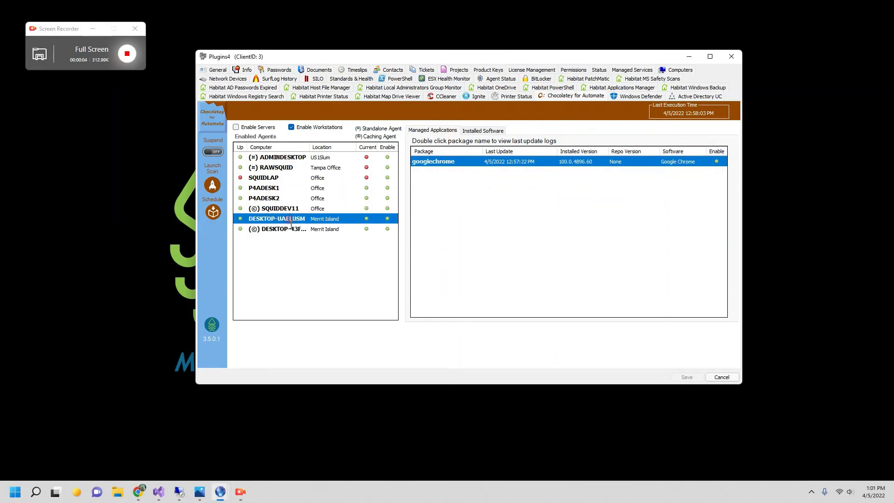
click(280, 229)
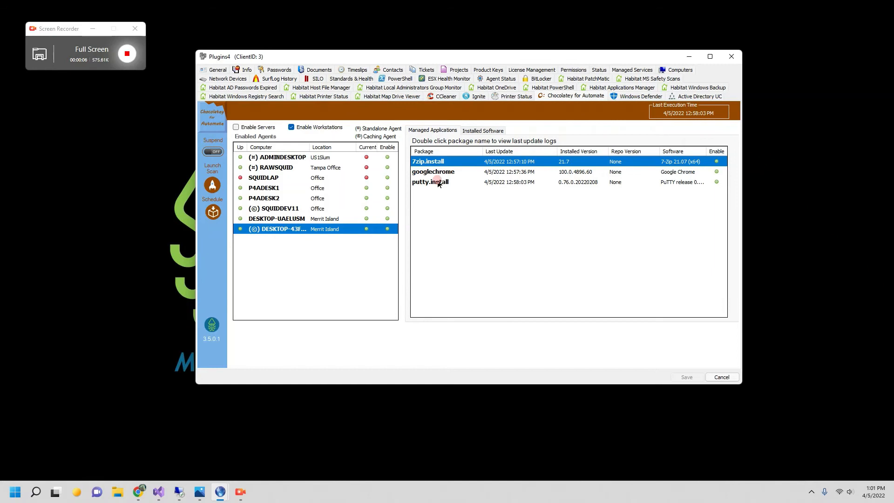
right_click(428, 161)
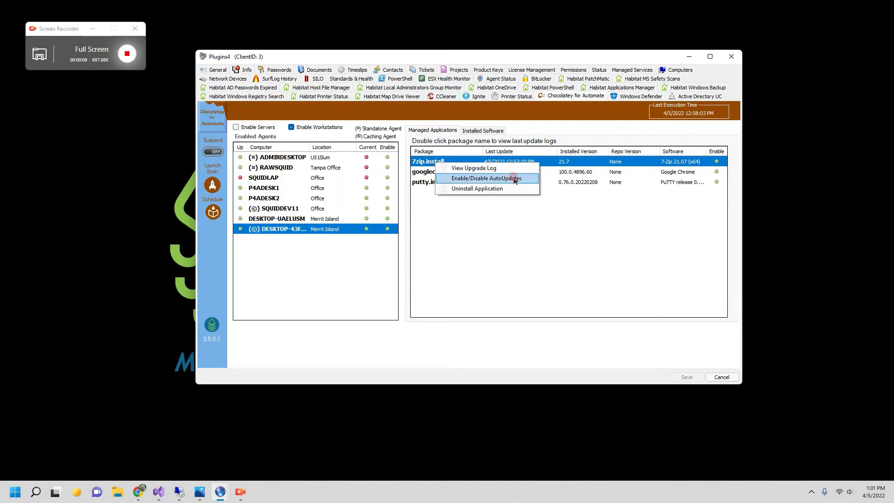
click(486, 178)
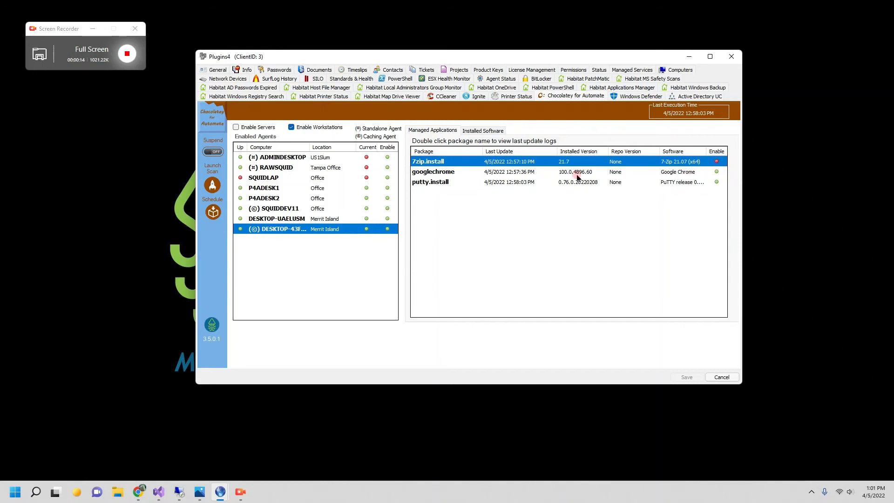
Step: Open Uninstall Application for 7zip.install and close it without running
right_click(428, 161)
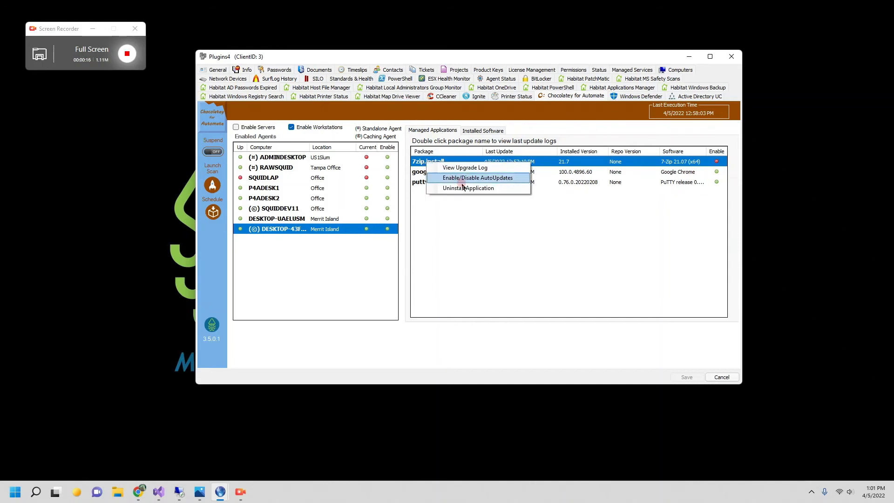
click(468, 188)
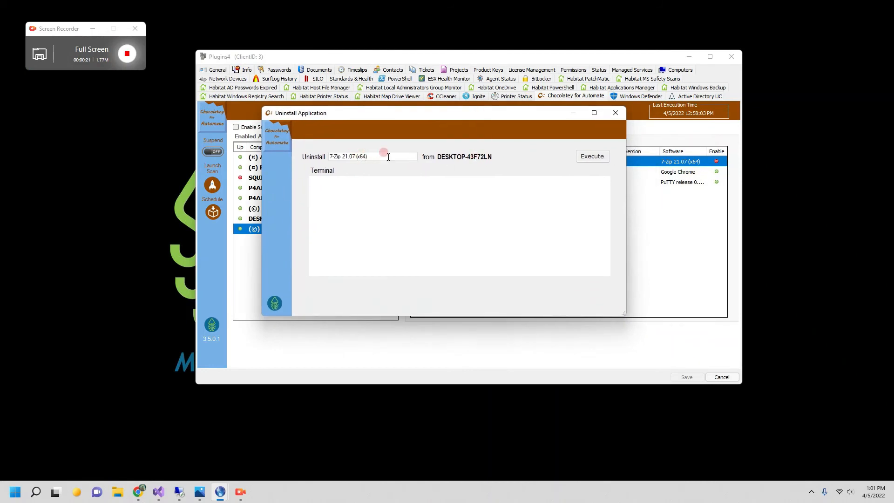
click(592, 156)
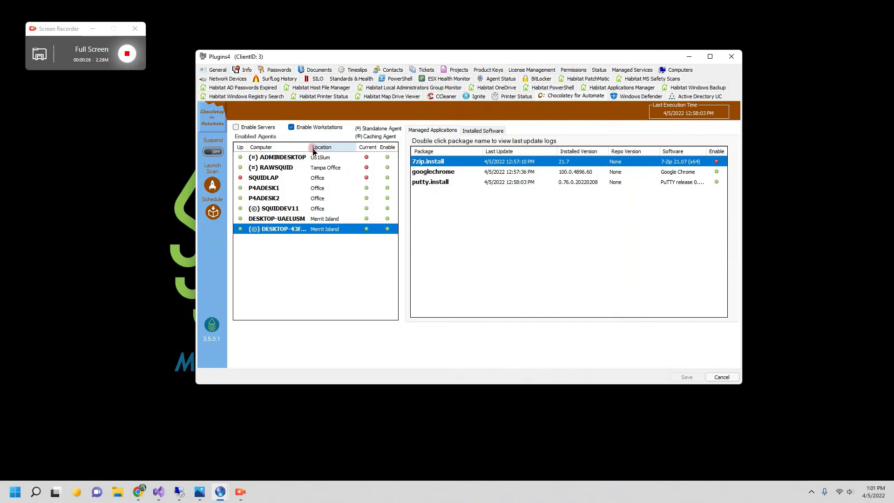
click(280, 156)
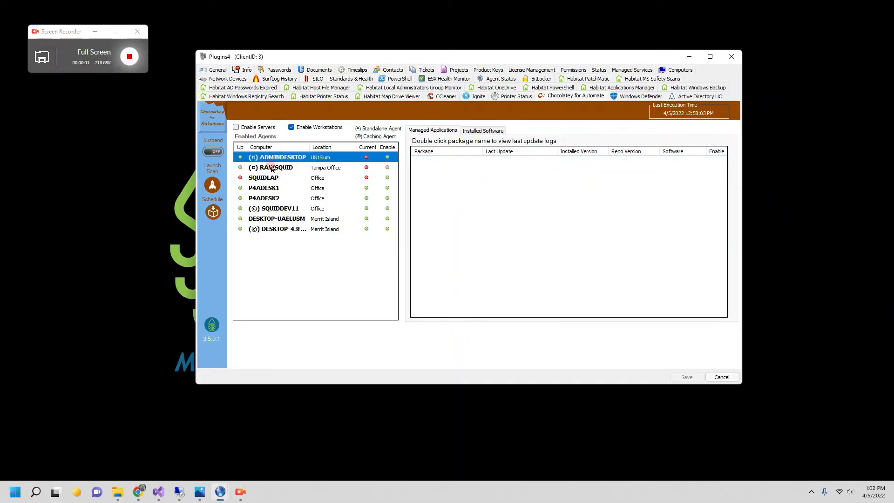
Step: Install adobereader on DESKTOP-43F72LN via Install Software From Repo Cache and Execute
click(280, 229)
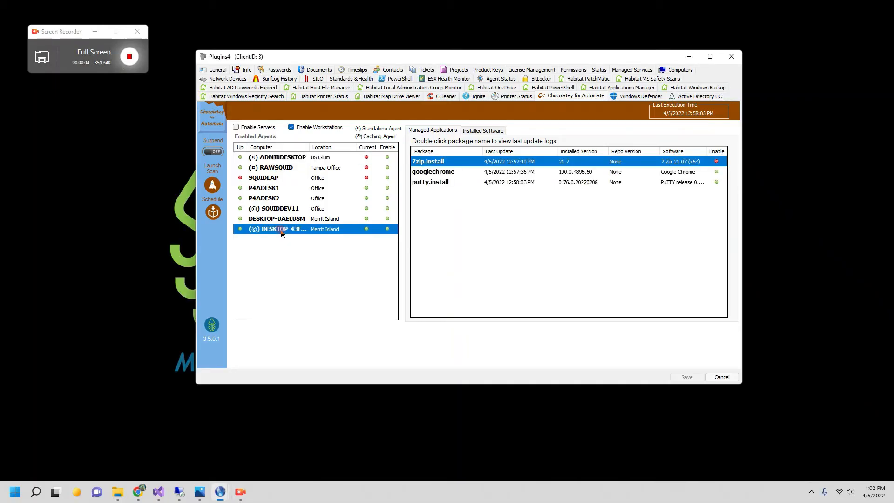
right_click(282, 229)
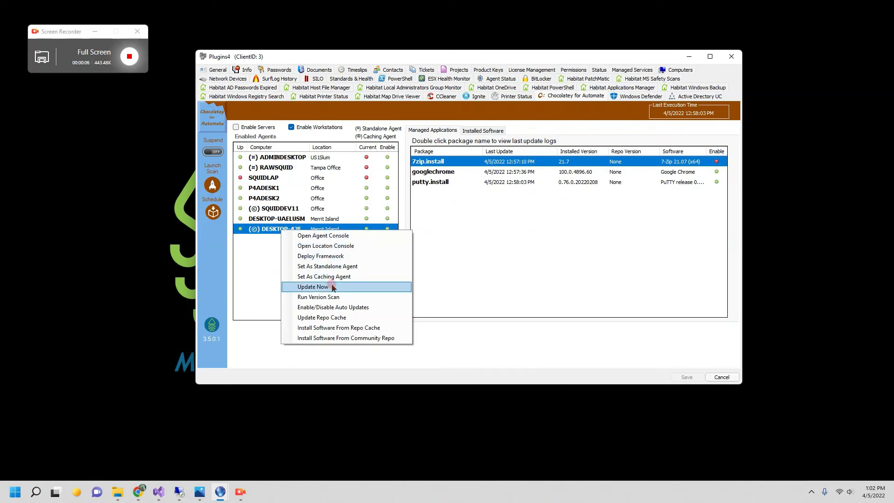
click(339, 328)
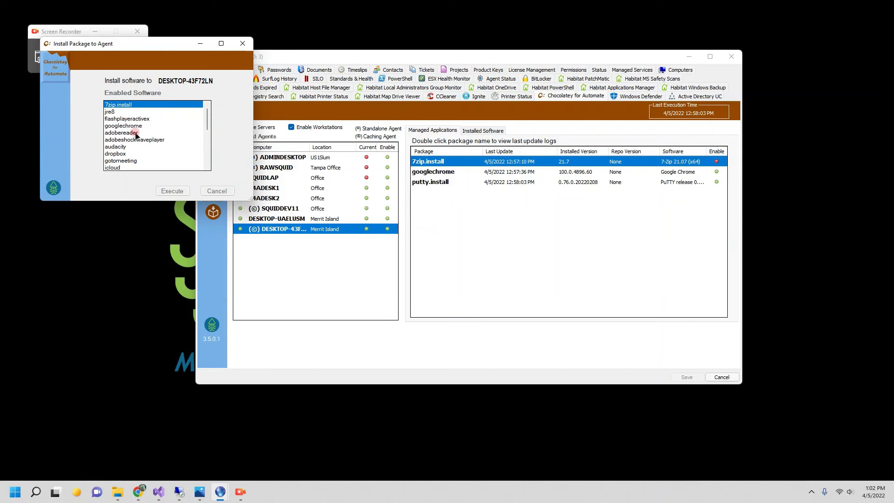
mouse_move(120, 134)
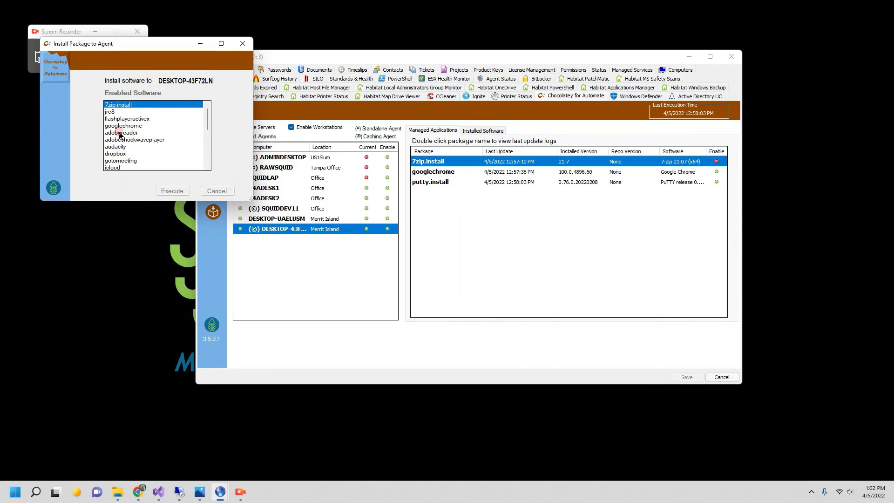
click(121, 132)
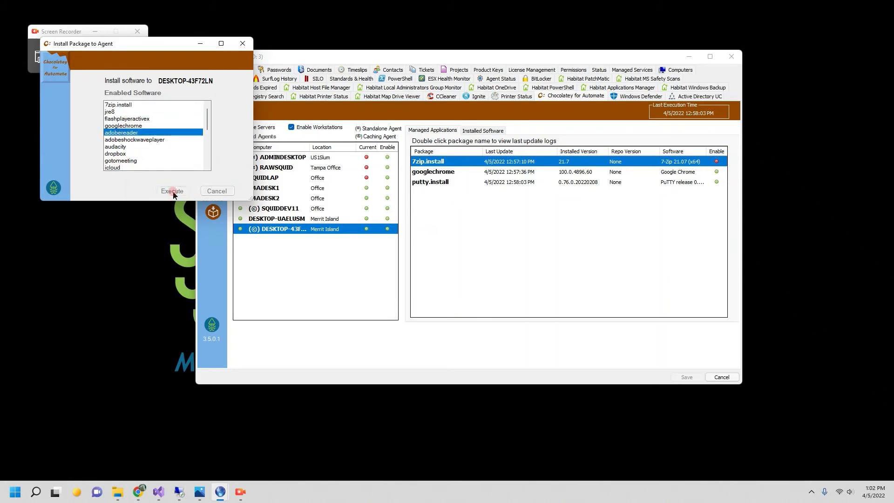
click(172, 190)
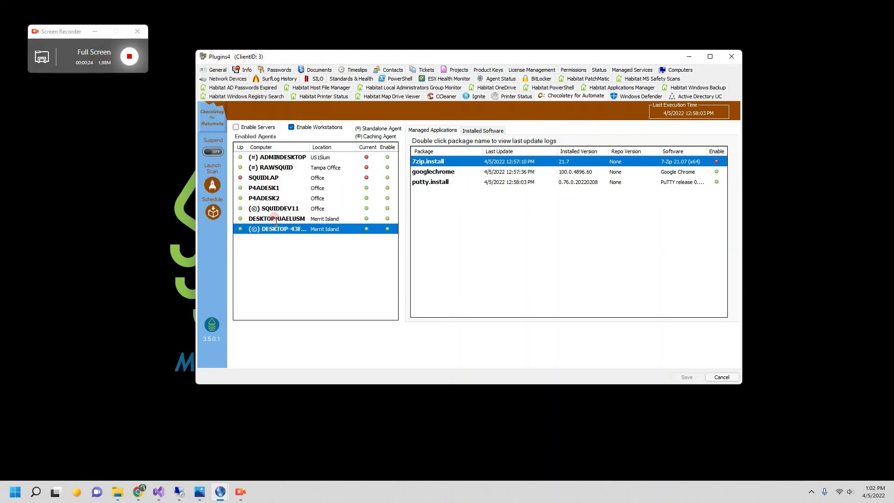
Step: Start a one-off community-repo install on DESKTOP-UAELUSM and begin entering 'googlechrome' as the package
right_click(276, 218)
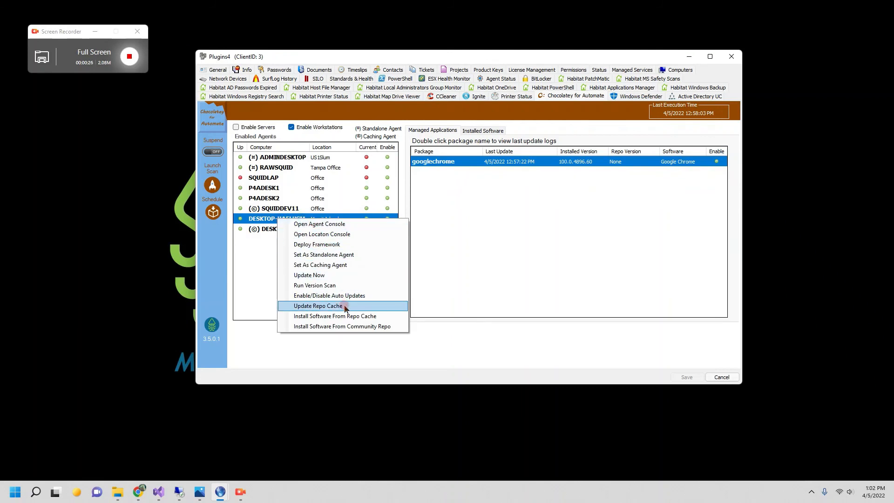
click(342, 326)
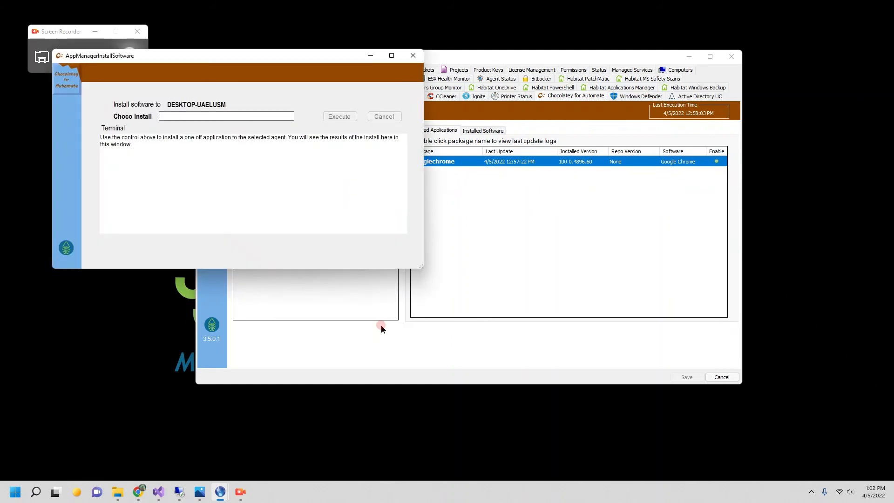
click(207, 115)
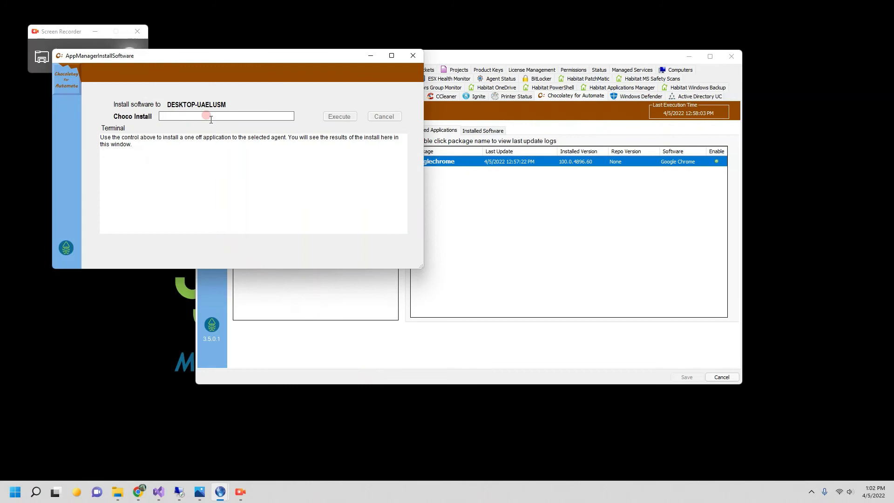
text(g)
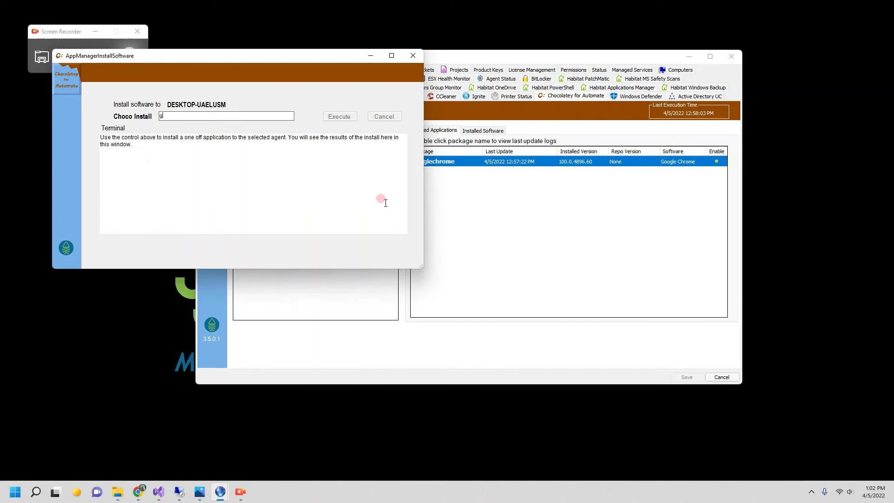
text(ooglech)
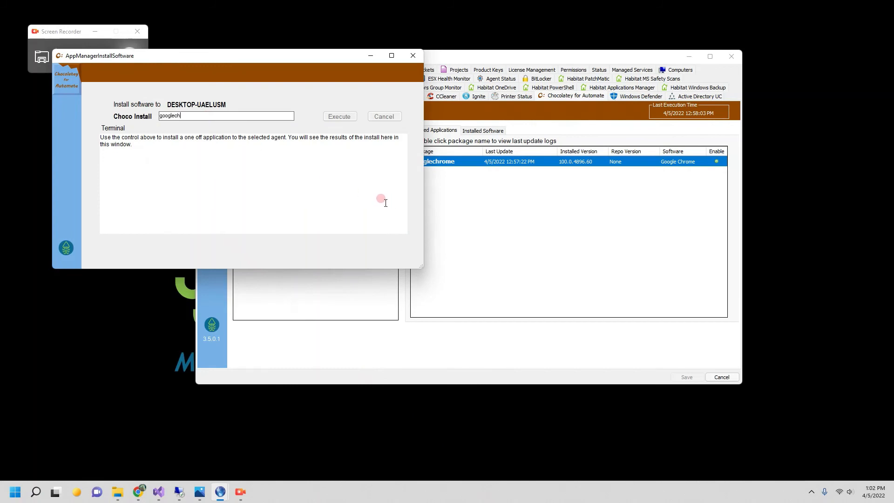